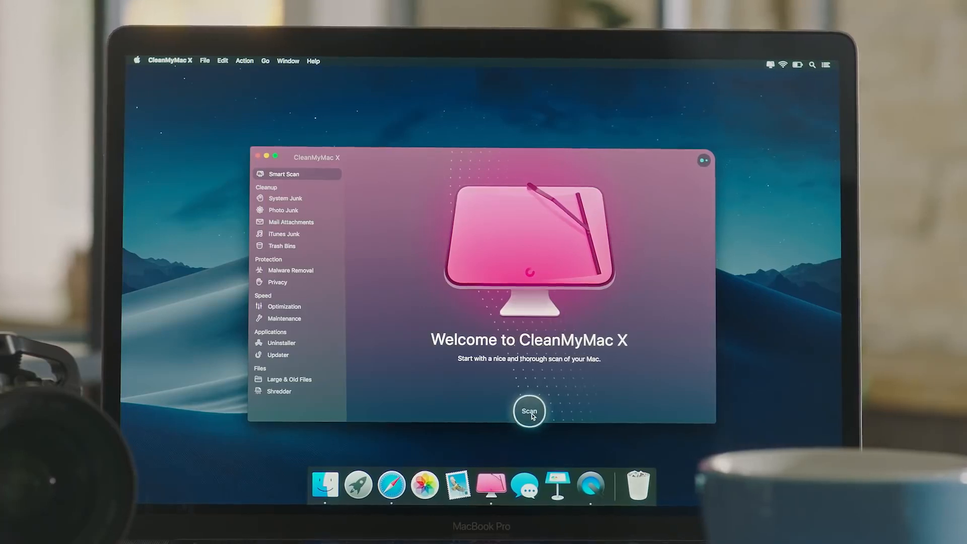
Start a Smart Scan and review the junk sizes and Worm, Virus, Adware and Ransomware threats found
click(529, 411)
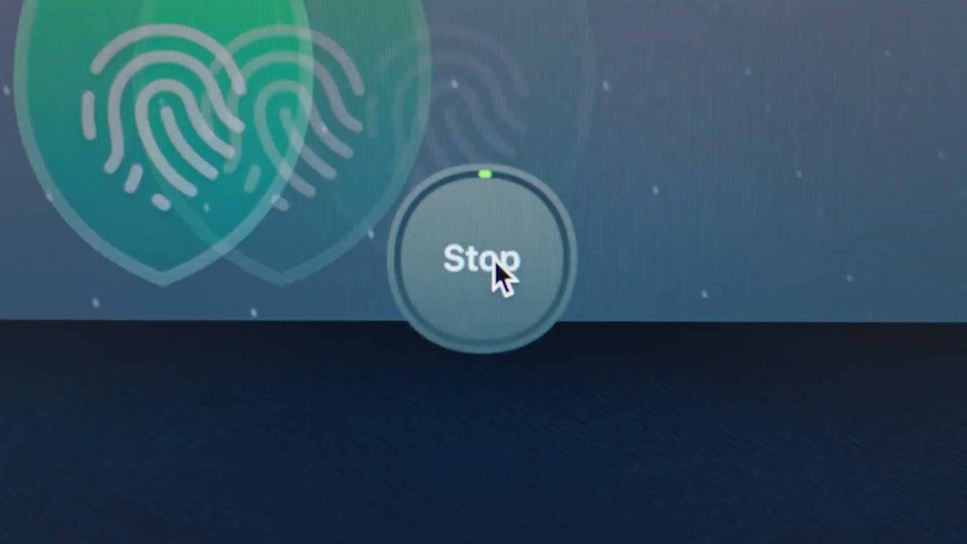
click(487, 259)
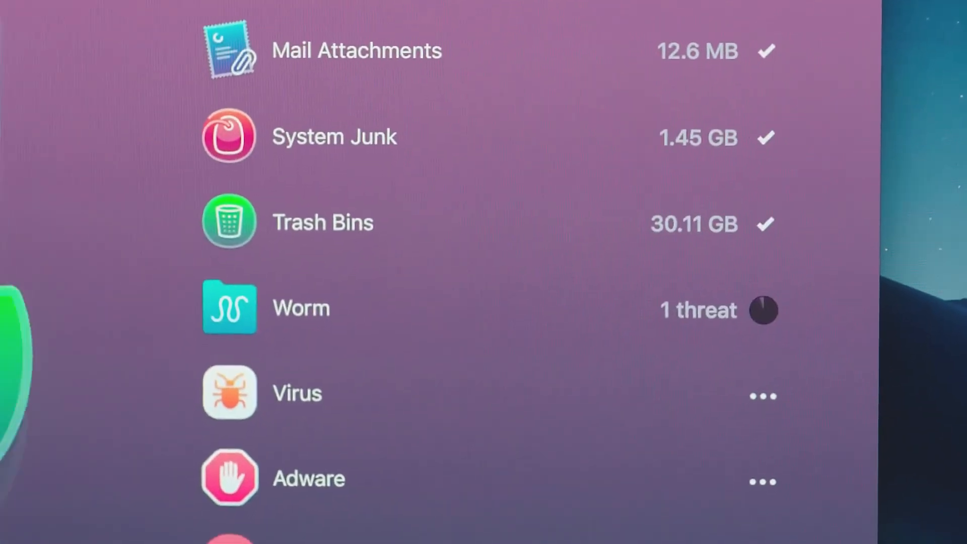
scroll(down, 3)
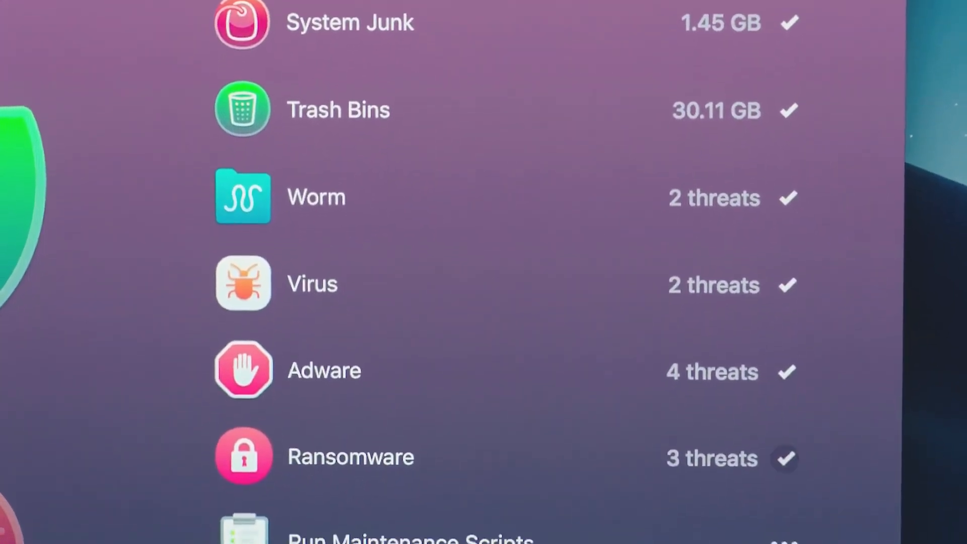